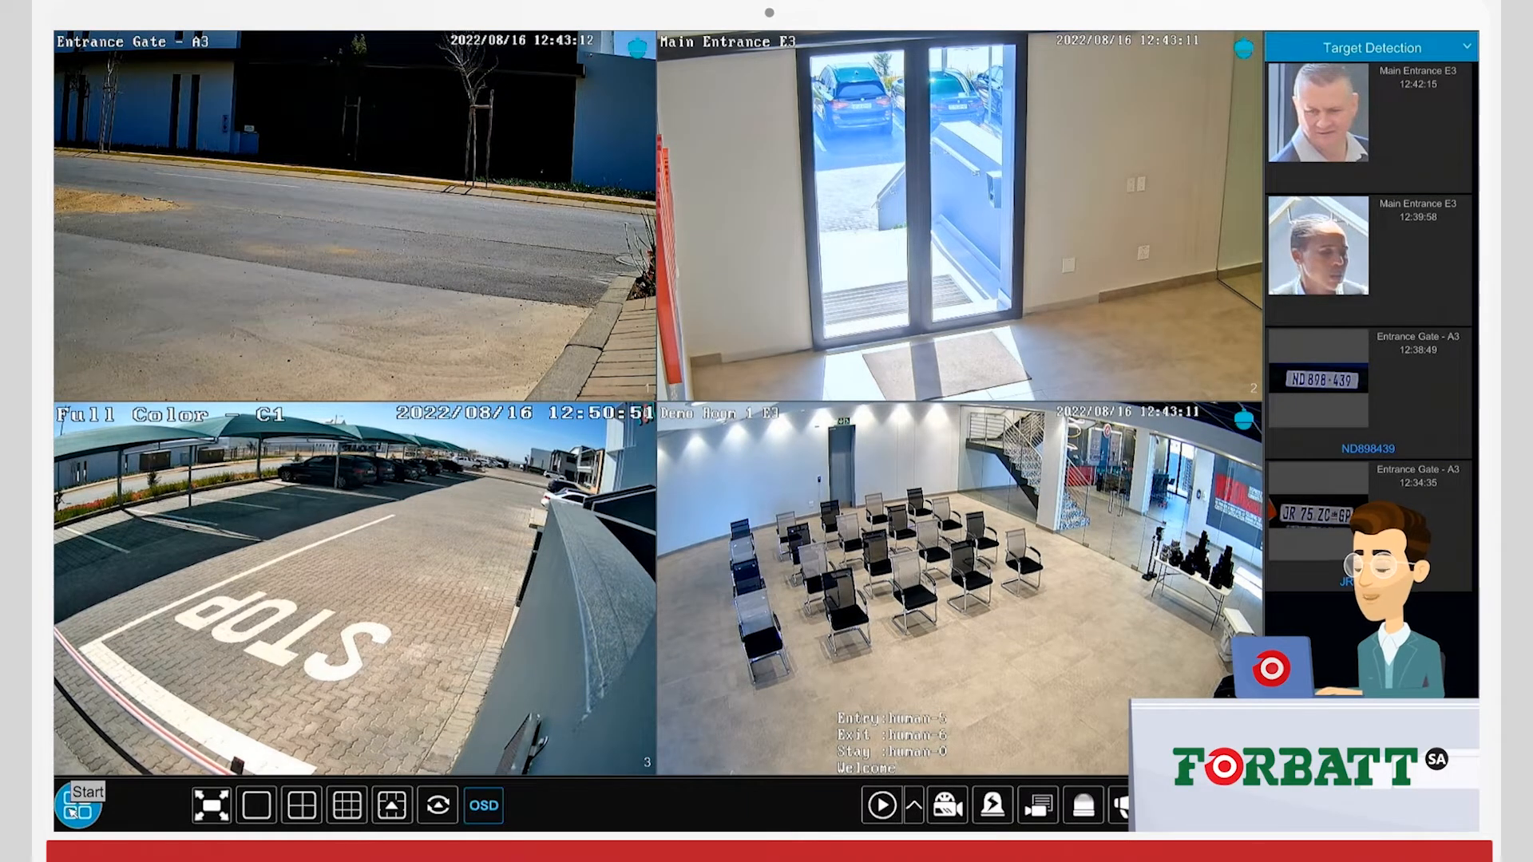
# - Bring up the main menu and go into Settings, landing on the Network TCP/IP page
pyautogui.click(80, 804)
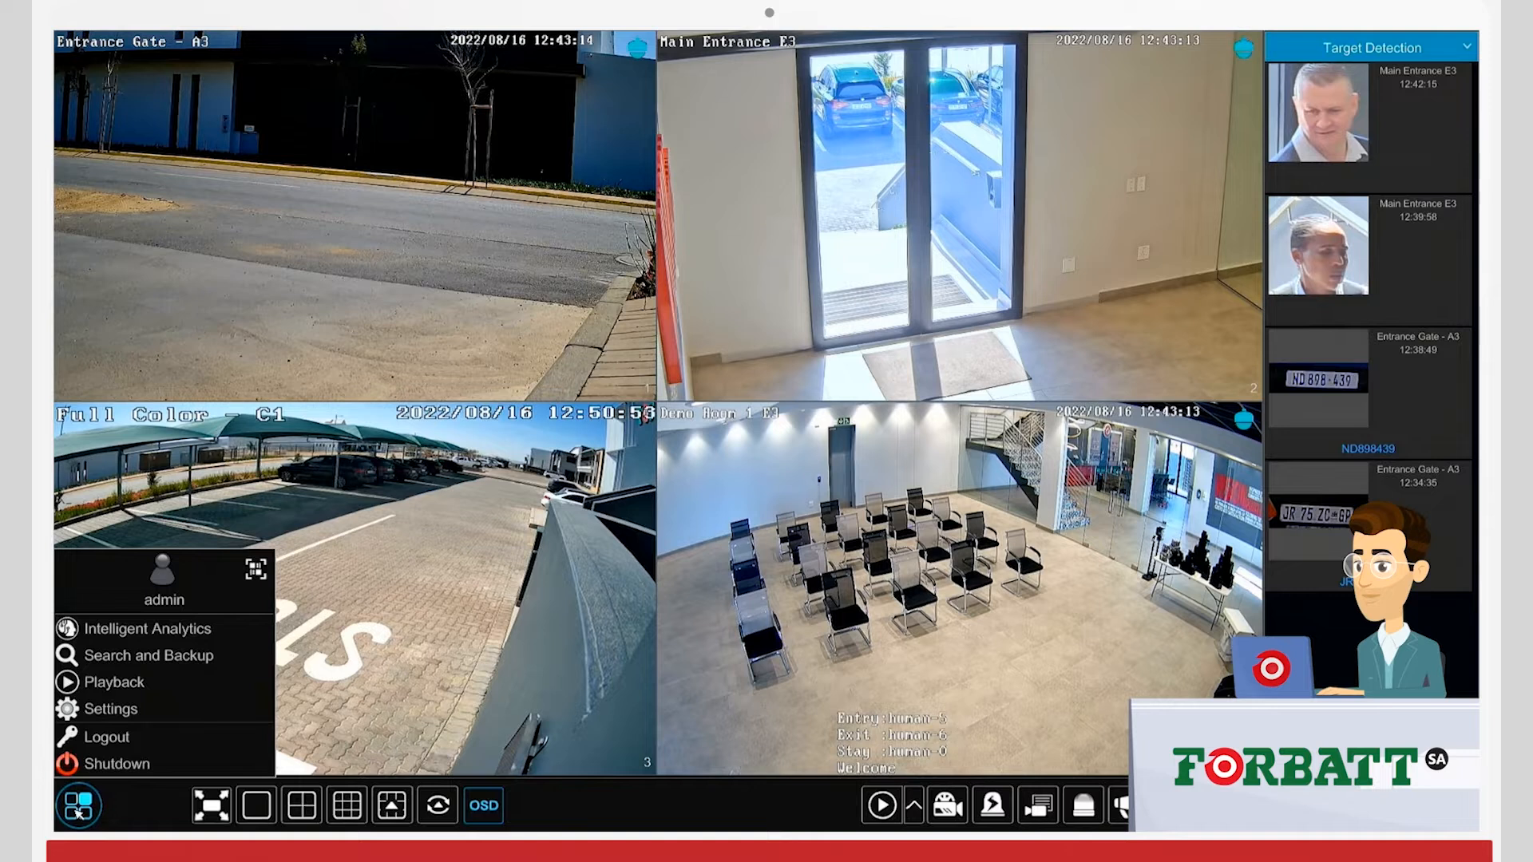
pyautogui.click(110, 709)
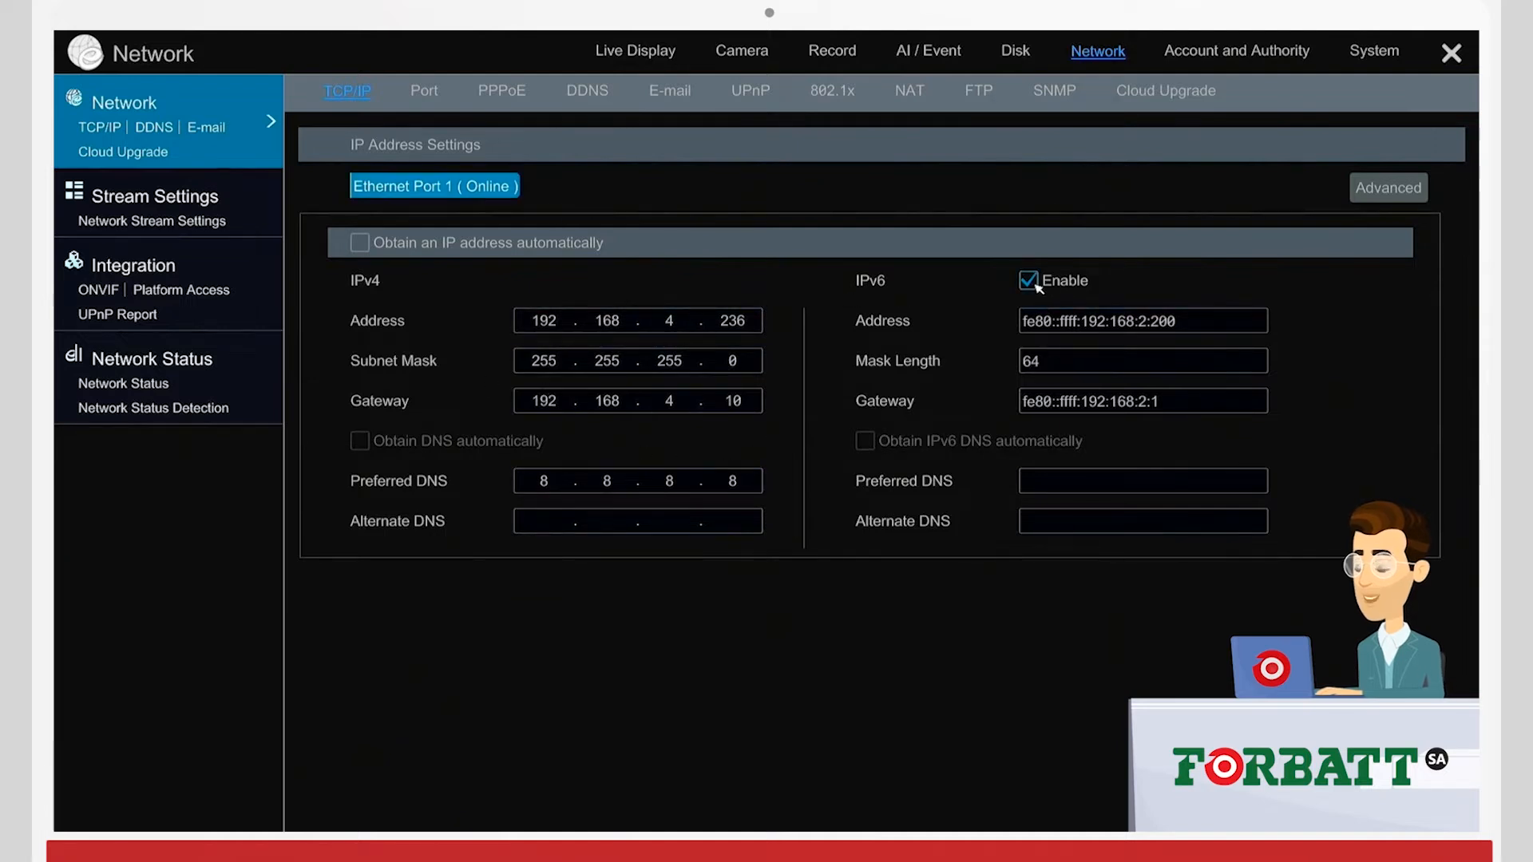
pyautogui.moveTo(736, 302)
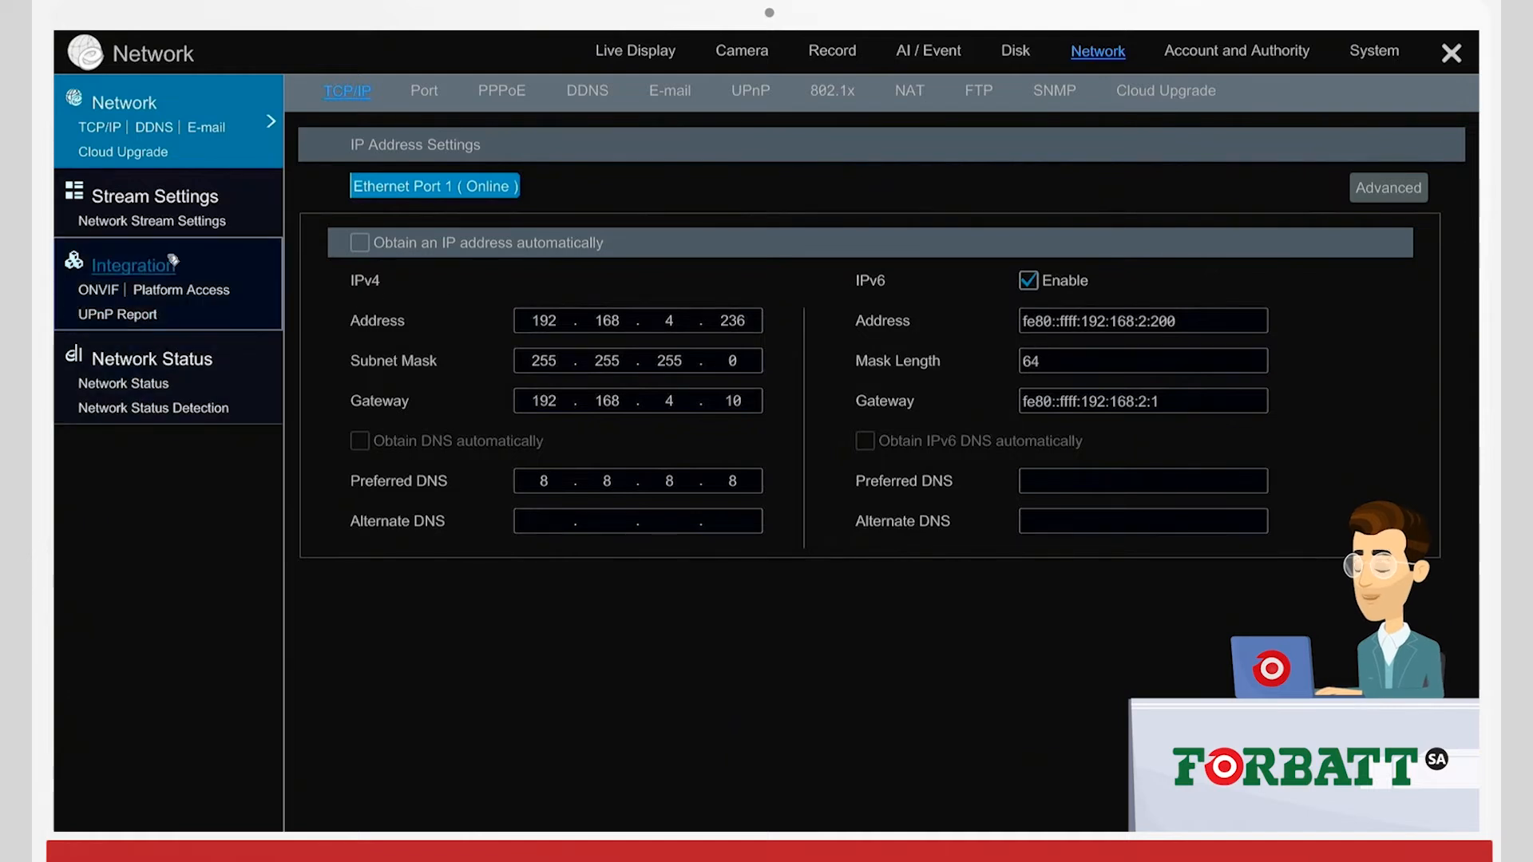
# - Switch from TCP/IP to the NAT page showing NAT enabled and the device QR code
pyautogui.click(908, 89)
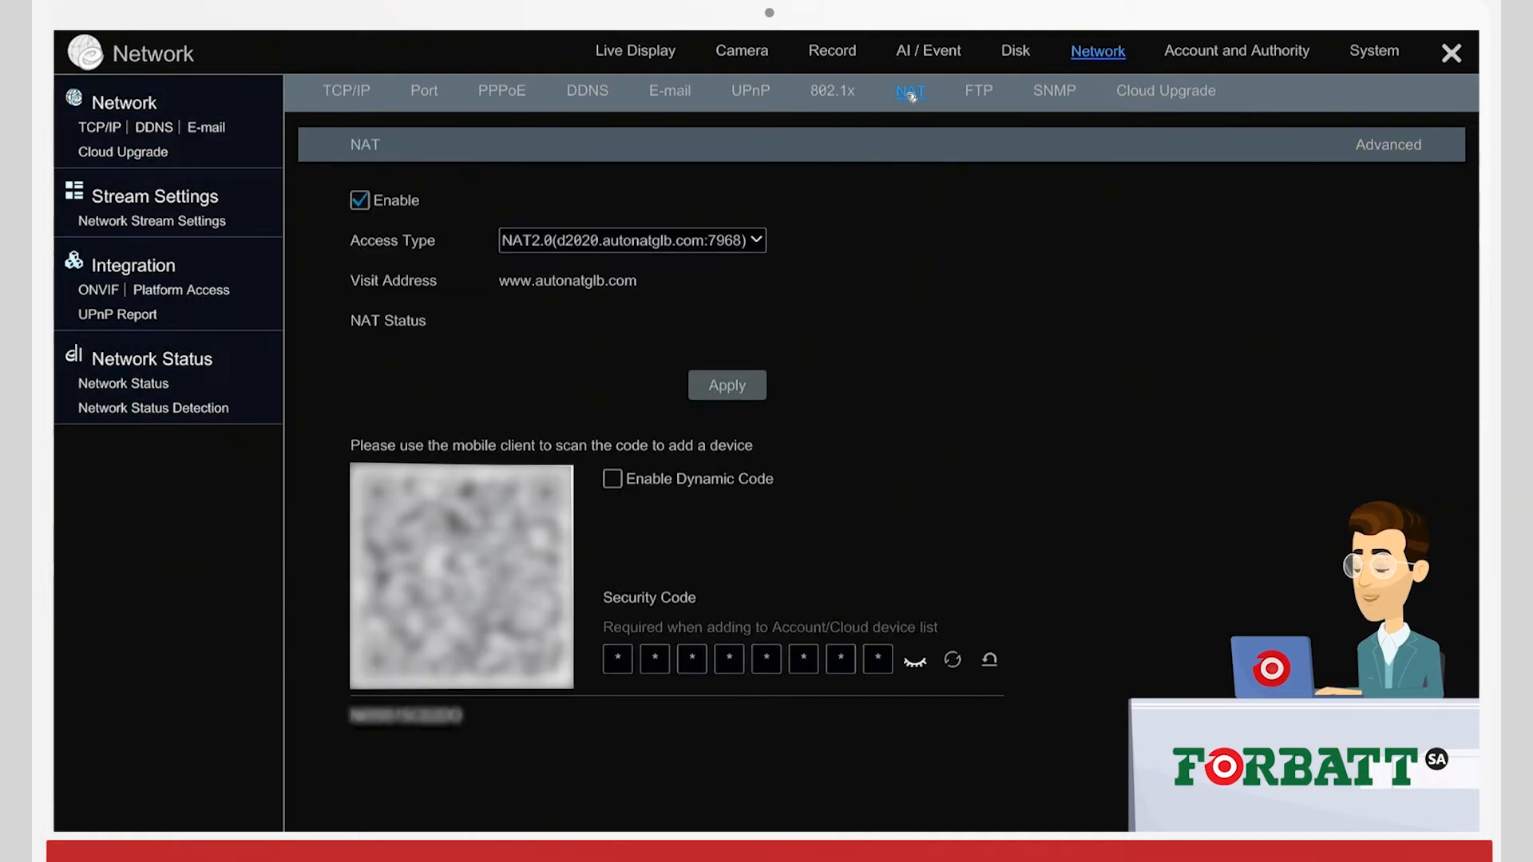